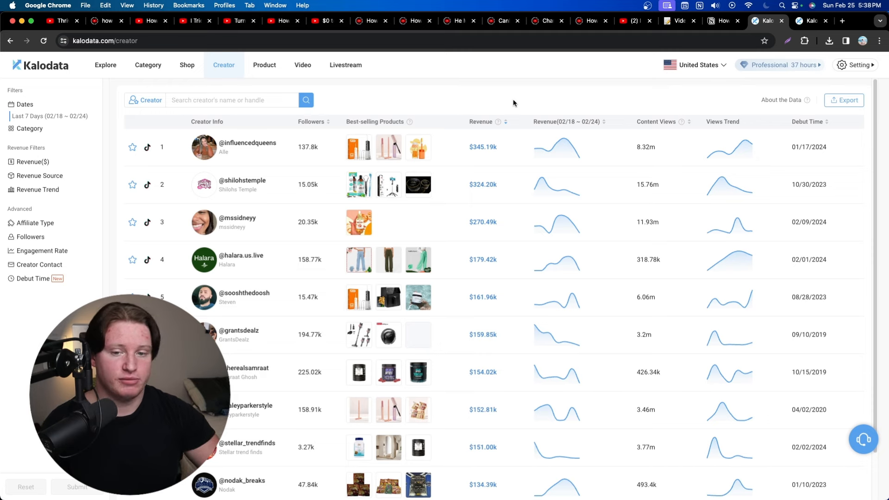
Step: Scroll the creator ranking, then reload the last-7-days creator ranking from the top menu
{"action": "scroll", "scroll_direction": "down", "scroll_amount": 3}
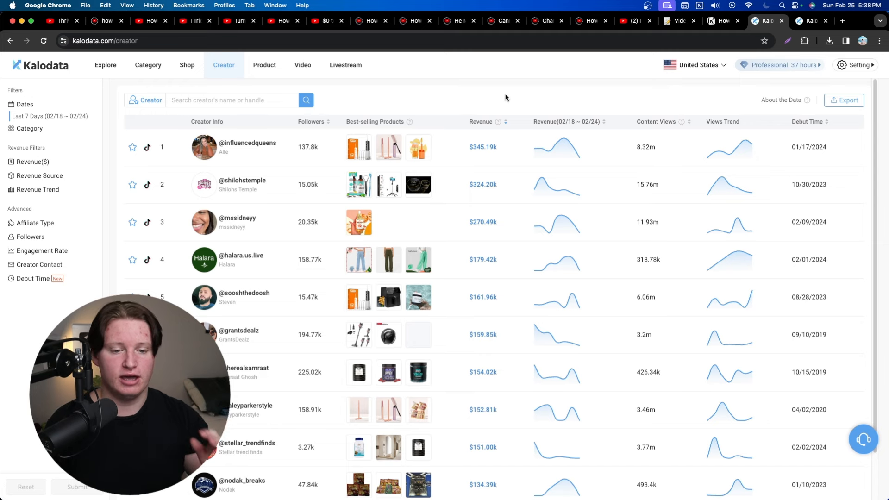
{"action": "scroll", "scroll_direction": "down", "scroll_amount": 3}
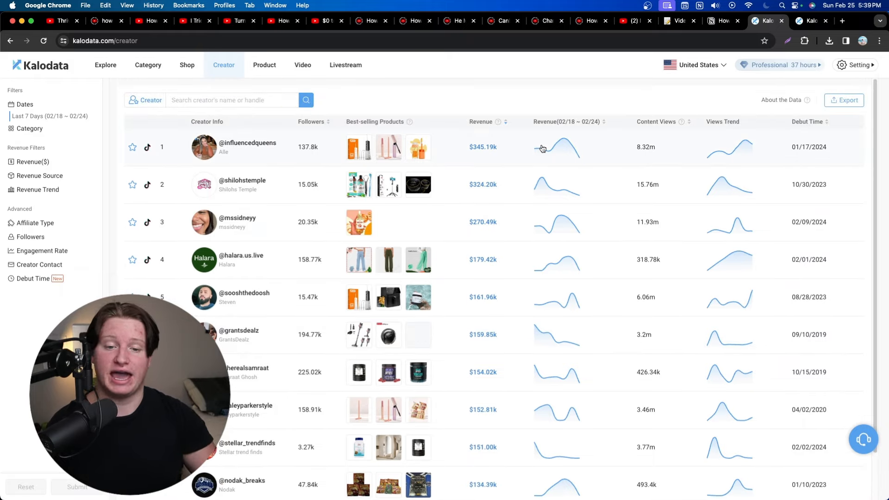
{"action": "scroll", "scroll_direction": "down", "scroll_amount": 3}
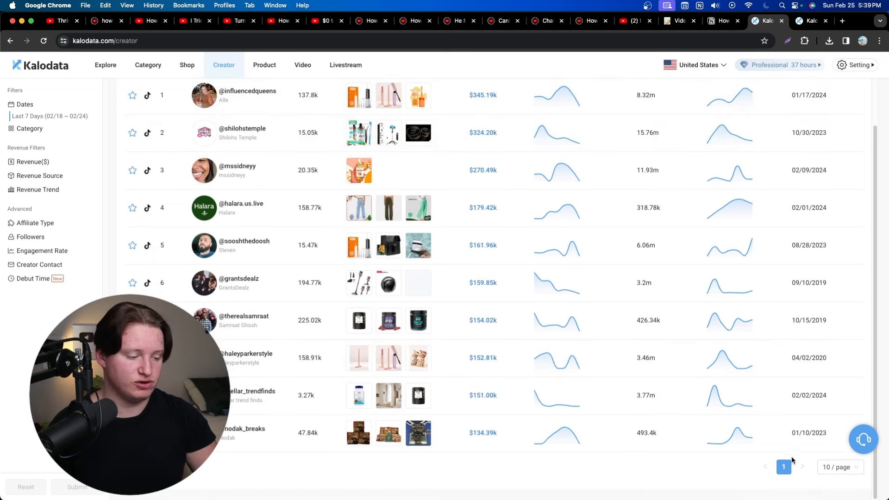
{"action": "mouse_move", "coordinate": [405, 301]}
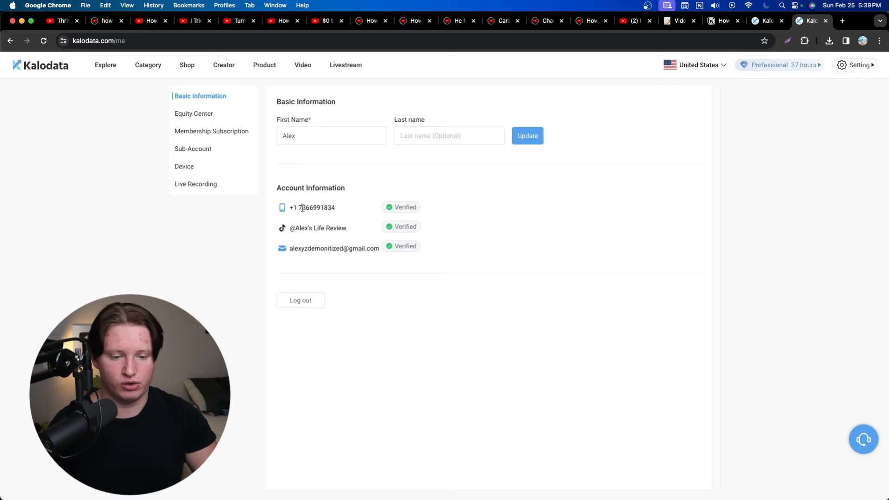
{"action": "mouse_move", "coordinate": [422, 207]}
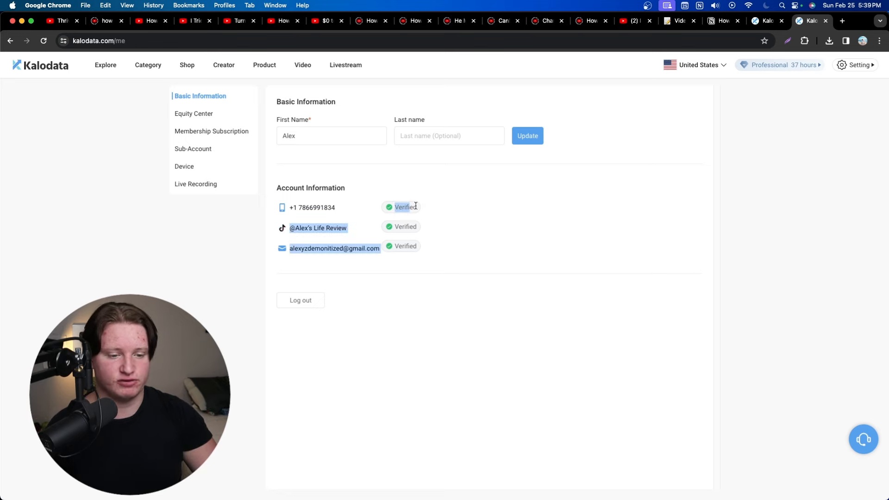
{"action": "left_click", "coordinate": [223, 65]}
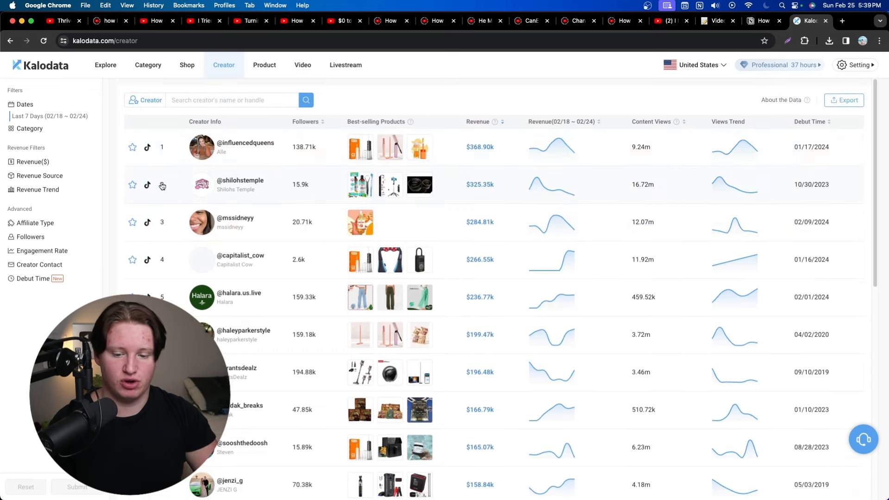
Step: Scroll down and reload the Creator ranking again
{"action": "scroll", "scroll_direction": "down", "scroll_amount": 3}
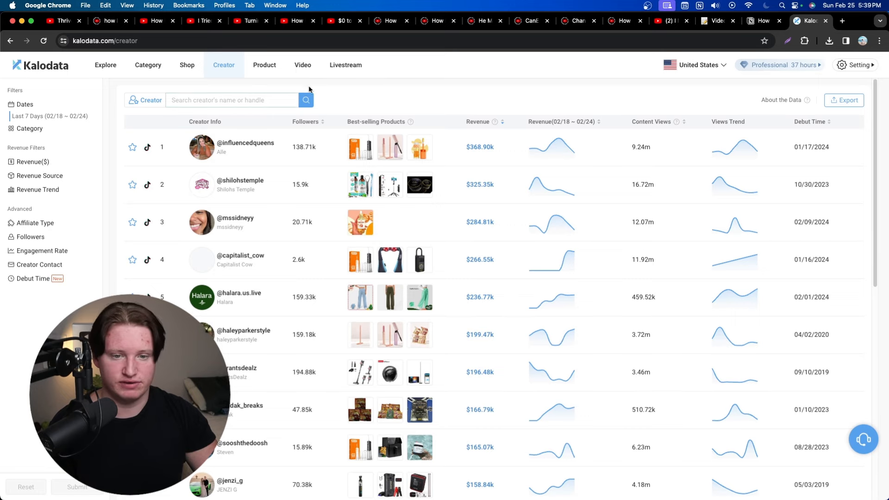
{"action": "left_click", "coordinate": [223, 65]}
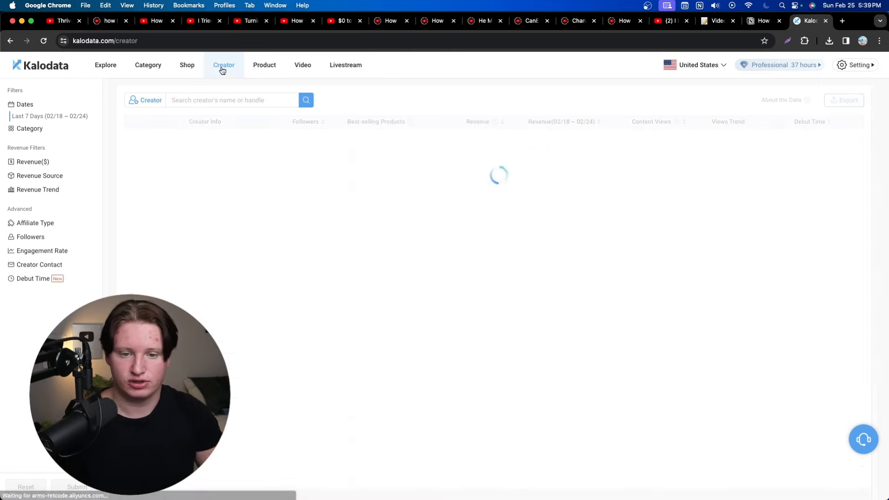
{"action": "mouse_move", "coordinate": [679, 122]}
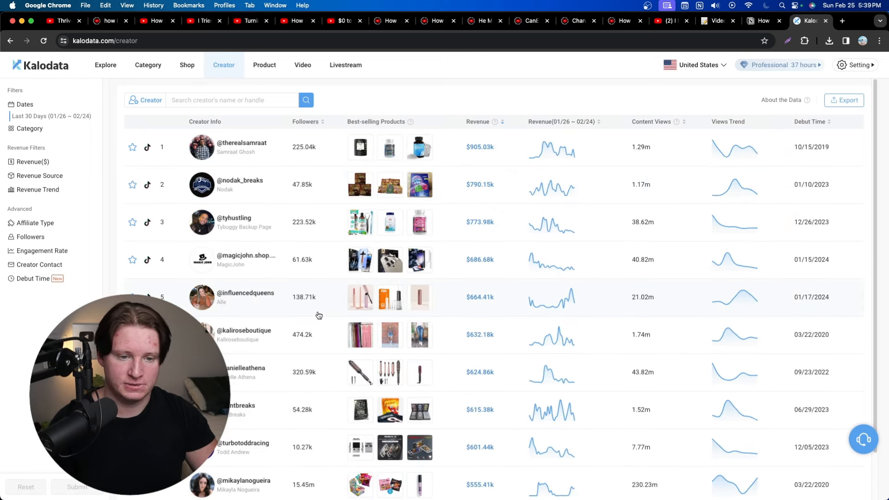
Step: Scroll to the pagination and move through creator ranking pages 2 and 3
{"action": "scroll", "scroll_direction": "down", "scroll_amount": 3}
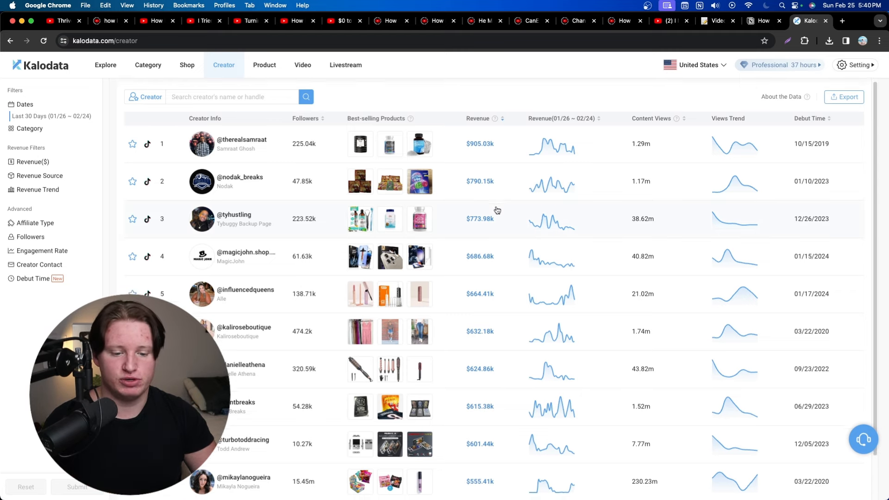
{"action": "scroll", "scroll_direction": "down", "scroll_amount": 3}
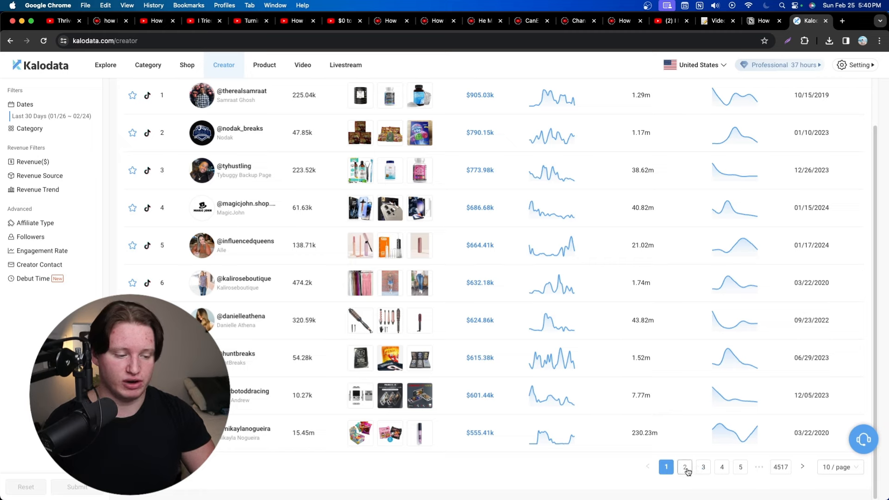
{"action": "left_click", "coordinate": [684, 467]}
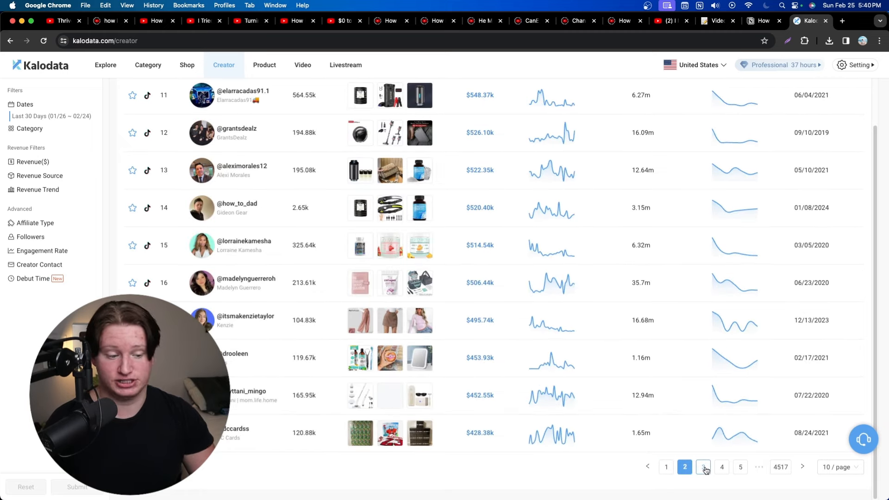
{"action": "left_click", "coordinate": [702, 467]}
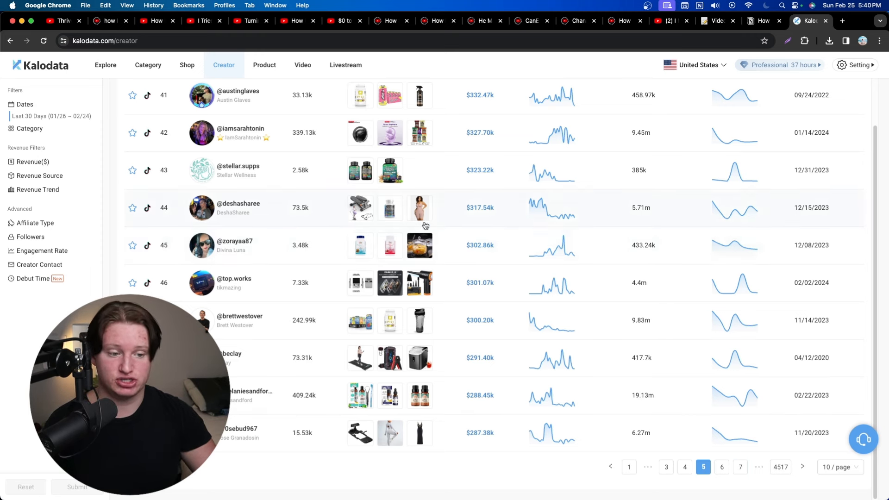
{"action": "mouse_move", "coordinate": [311, 251]}
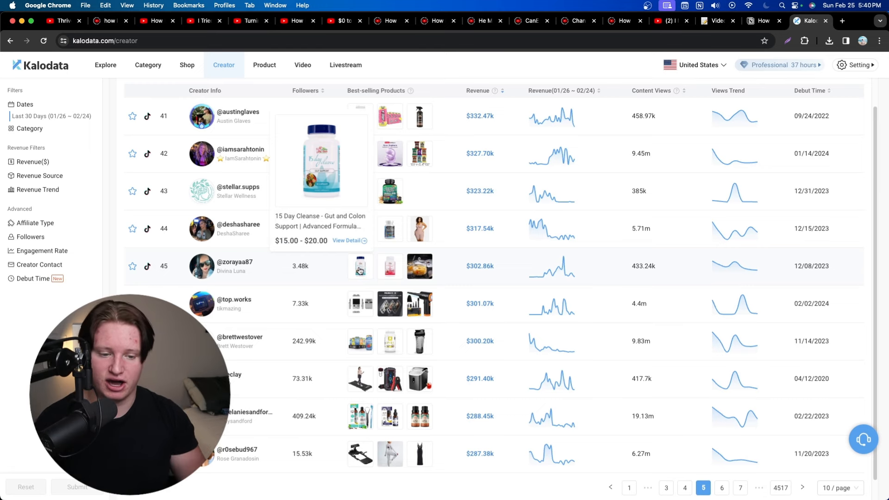
{"action": "mouse_move", "coordinate": [489, 306]}
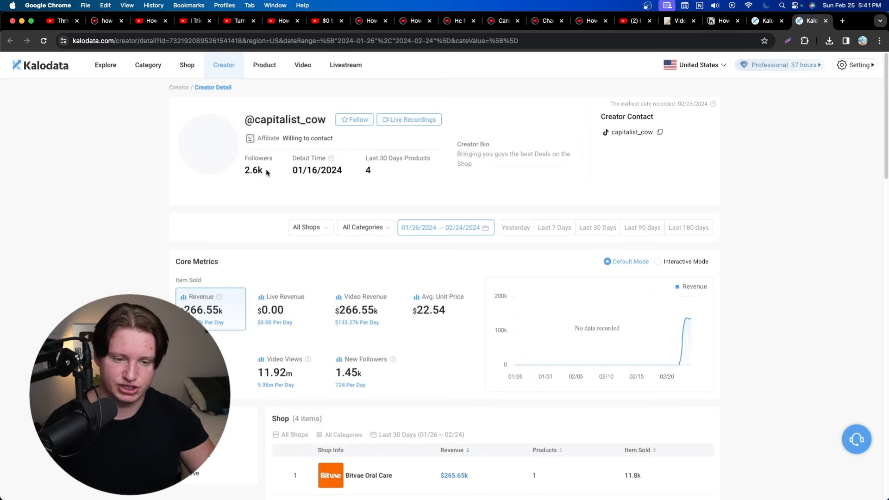
{"action": "scroll", "scroll_direction": "down", "scroll_amount": 3}
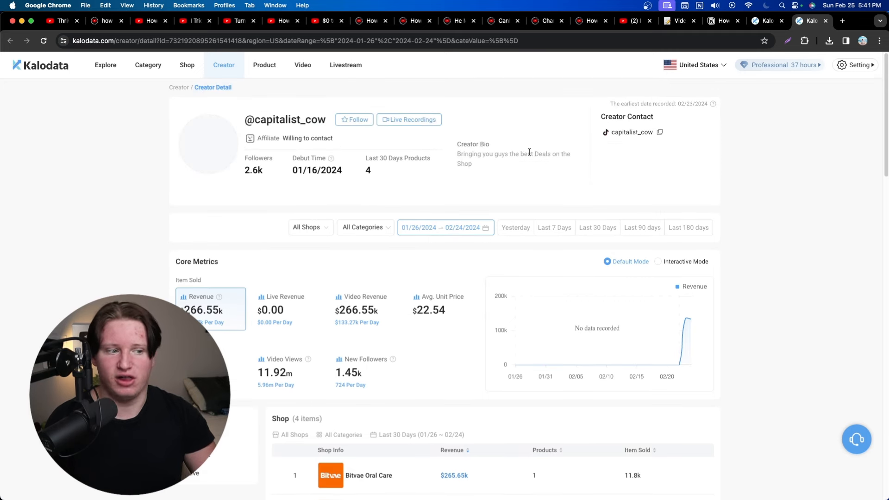
{"action": "scroll", "scroll_direction": "down", "scroll_amount": 3}
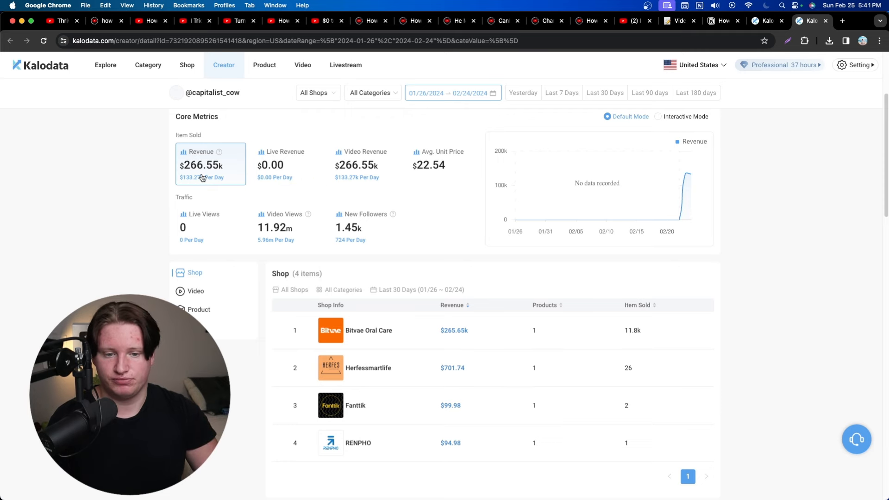
{"action": "scroll", "scroll_direction": "down", "scroll_amount": 3}
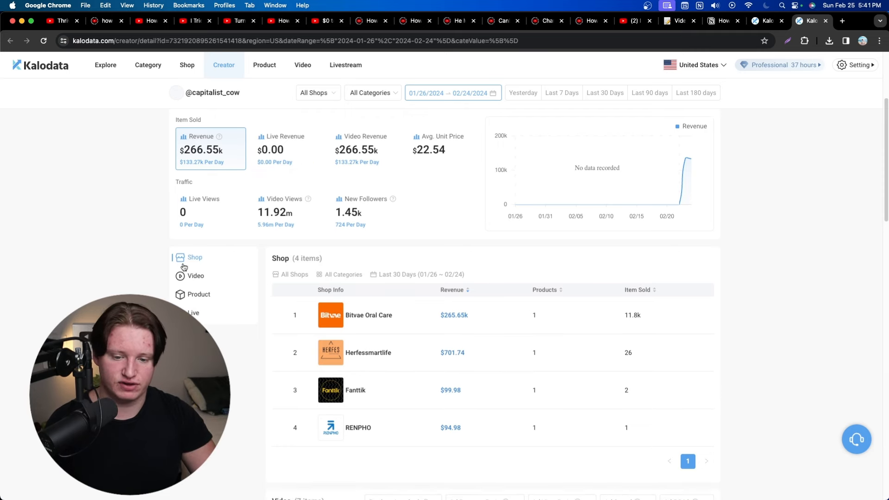
{"action": "scroll", "scroll_direction": "down", "scroll_amount": 3}
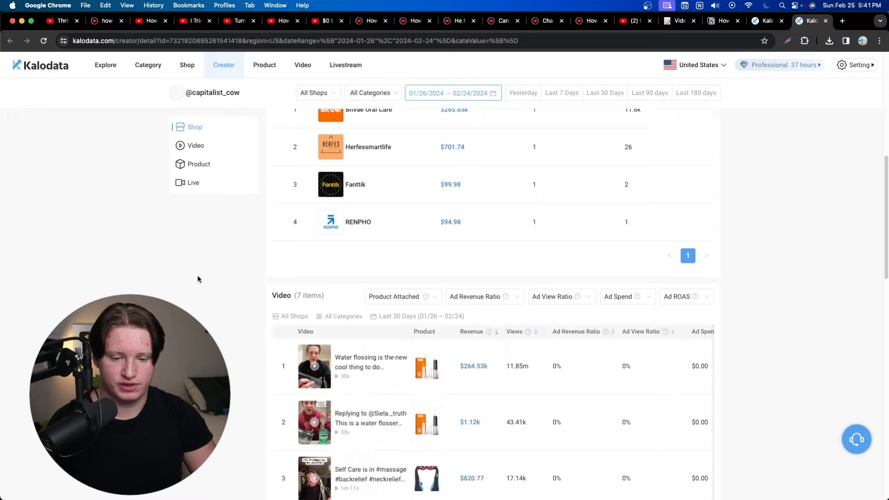
{"action": "scroll", "scroll_direction": "down", "scroll_amount": 3}
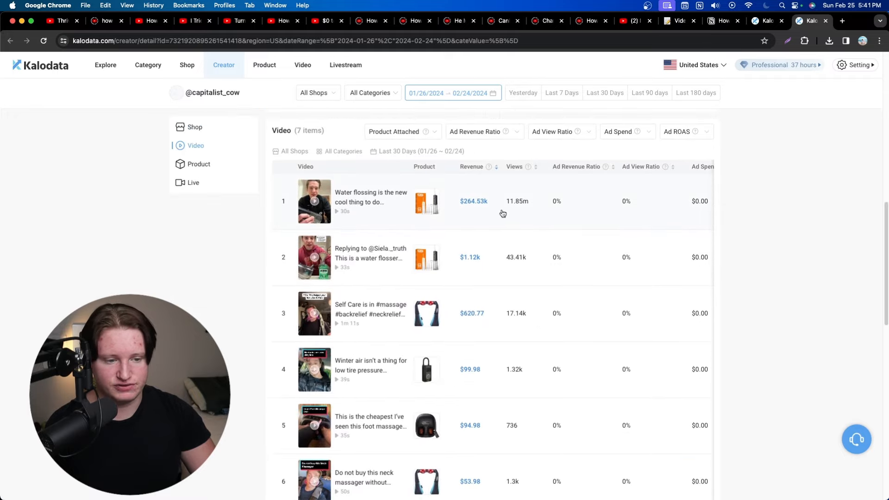
{"action": "mouse_move", "coordinate": [468, 231]}
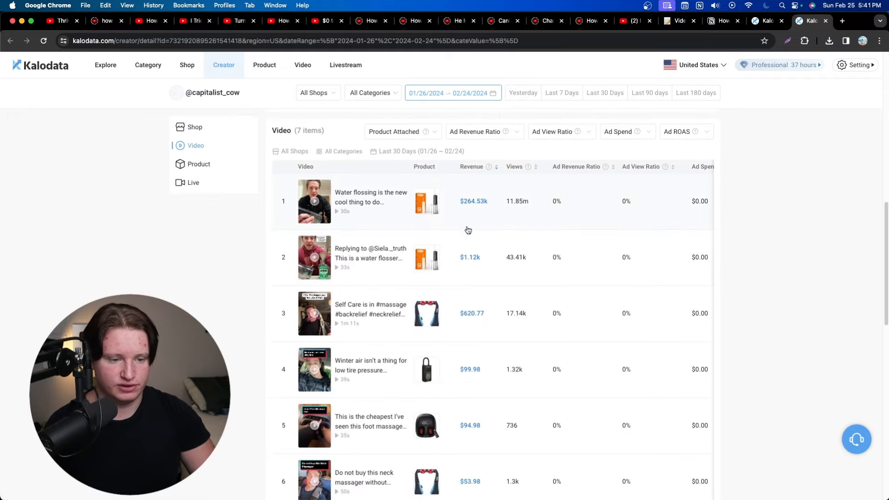
Step: Scroll the creator's Video list to the top water flossing video
{"action": "scroll", "scroll_direction": "down", "scroll_amount": 3}
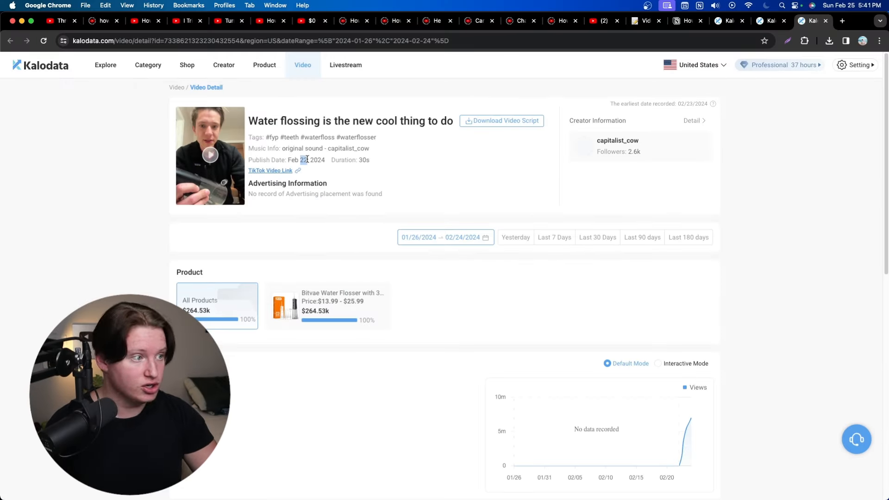
{"action": "scroll", "scroll_direction": "down", "scroll_amount": 3}
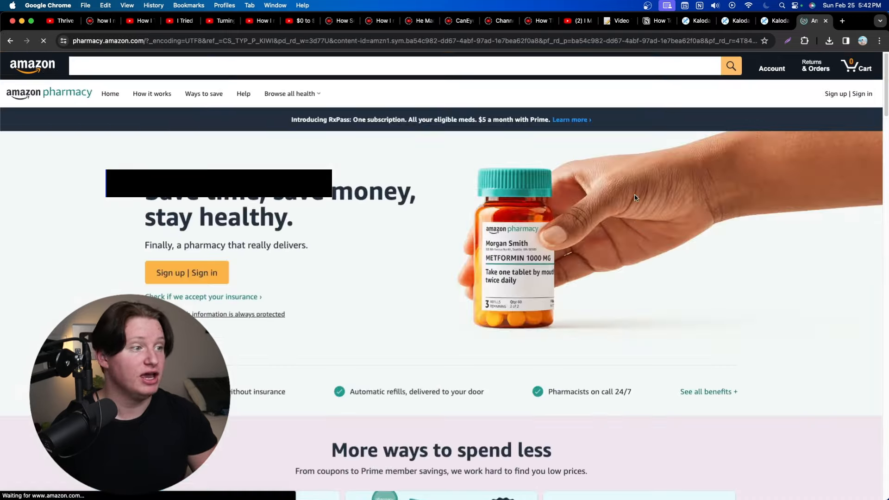
Step: Close the accidental Amazon Pharmacy tab and scroll back up the page
{"action": "left_click", "coordinate": [769, 21]}
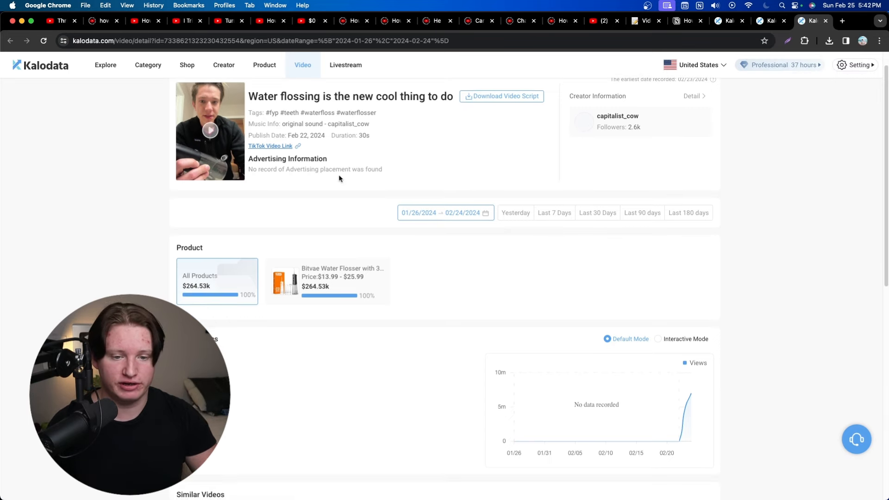
{"action": "scroll", "scroll_direction": "up", "scroll_amount": 3}
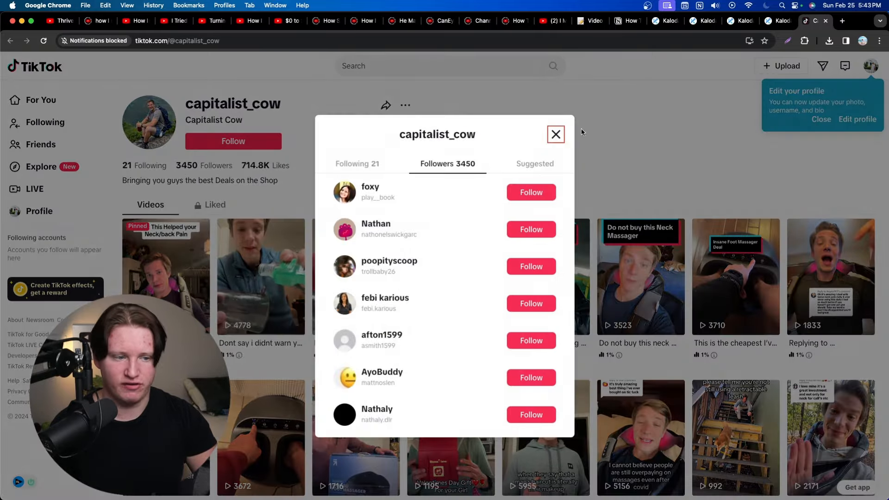
Step: Dismiss the Followers list and open the 15.9M-view water flossing video
{"action": "left_click", "coordinate": [556, 134]}
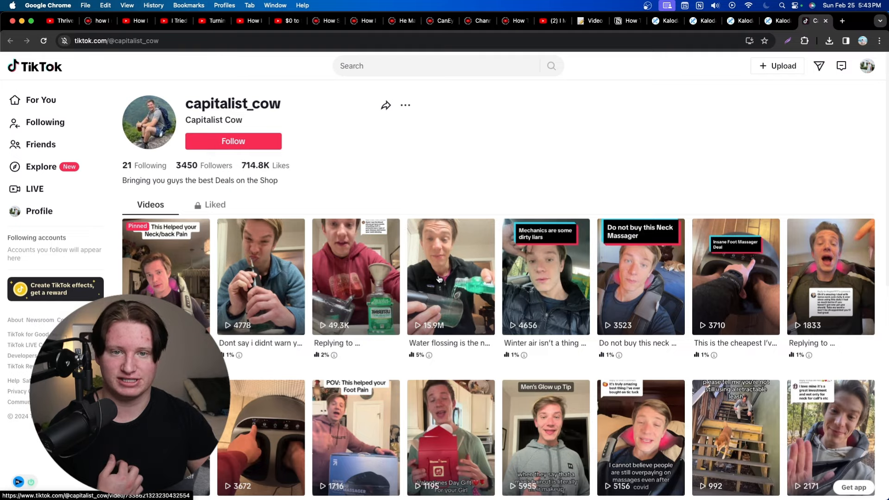
{"action": "left_click", "coordinate": [450, 276]}
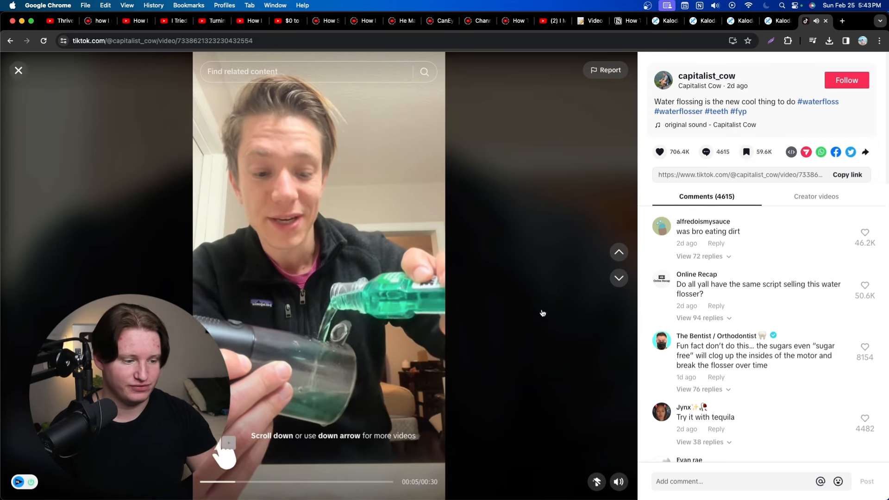
Step: Scroll the water flossing video page, then return to the Kalodata creator tab
{"action": "scroll", "scroll_direction": "down", "scroll_amount": 3}
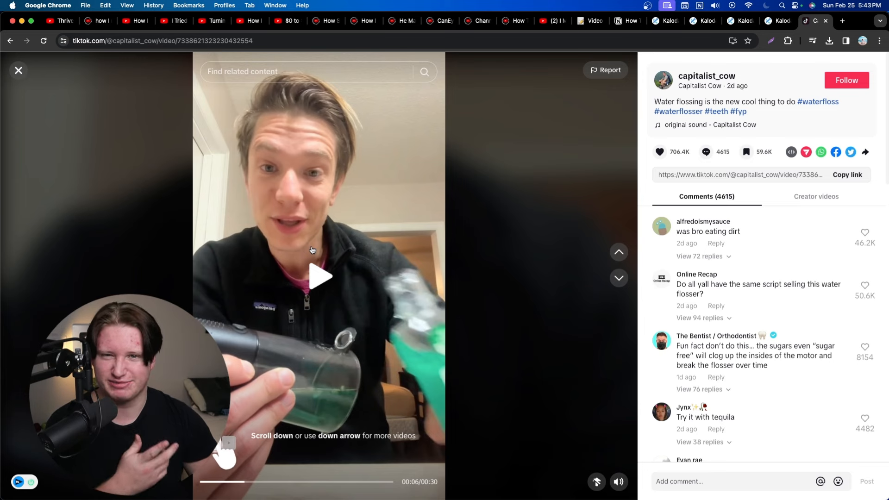
{"action": "left_click", "coordinate": [740, 20]}
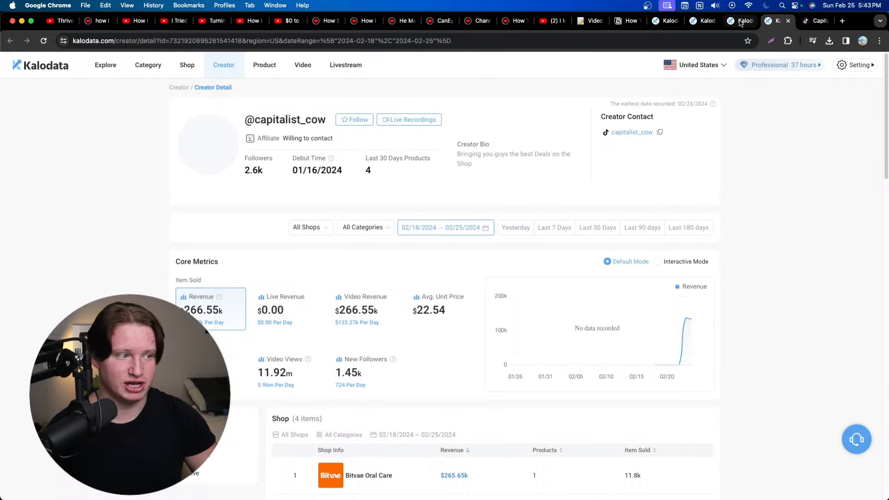
Step: Scroll capitalist_cow's TikTok profile, then close TikTok for the Kalodata overview
{"action": "scroll", "scroll_direction": "down", "scroll_amount": 3}
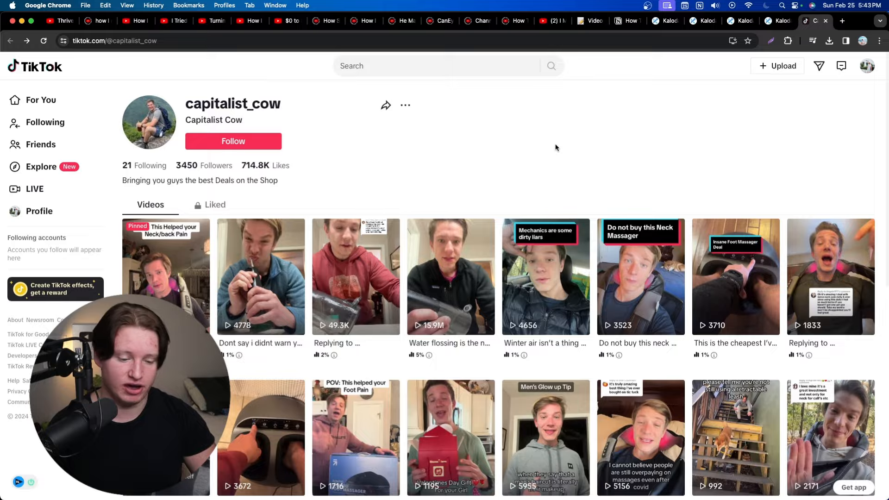
{"action": "scroll", "scroll_direction": "down", "scroll_amount": 3}
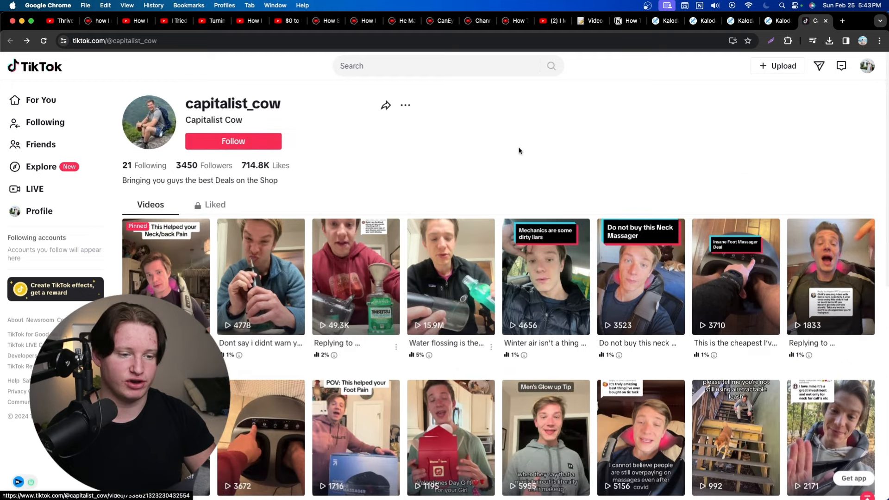
{"action": "left_click", "coordinate": [813, 21]}
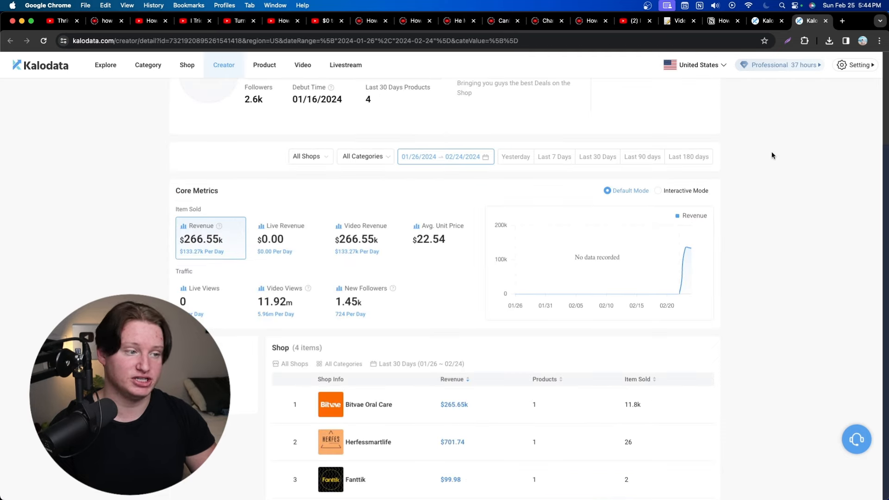
{"action": "left_click", "coordinate": [10, 40]}
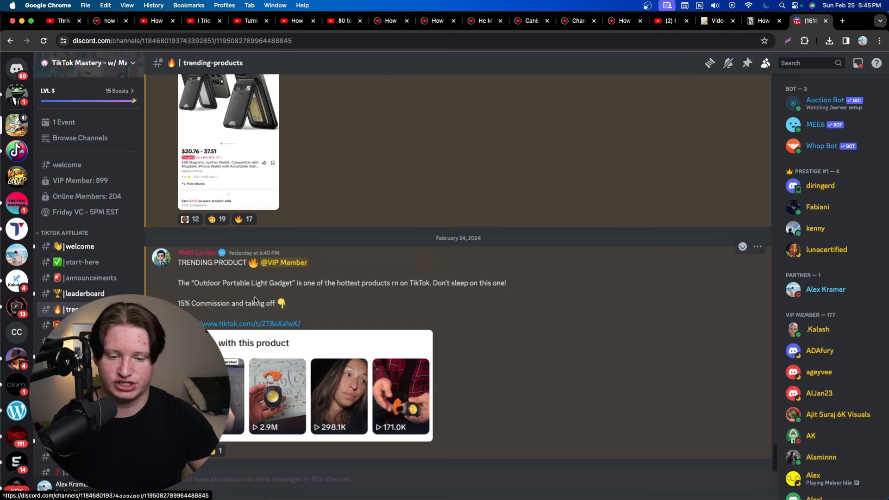
Step: Click into the #trending-products feed and scroll through its product posts
{"action": "left_click", "coordinate": [278, 395]}
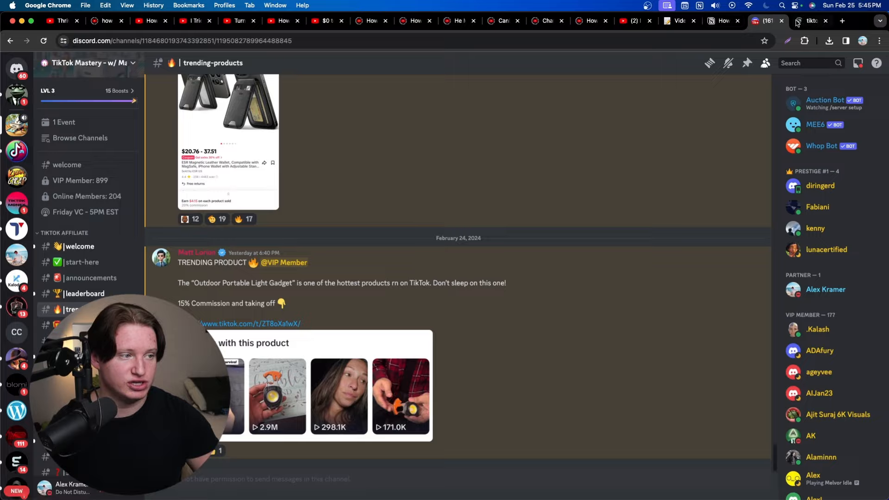
{"action": "scroll", "scroll_direction": "down", "scroll_amount": 3}
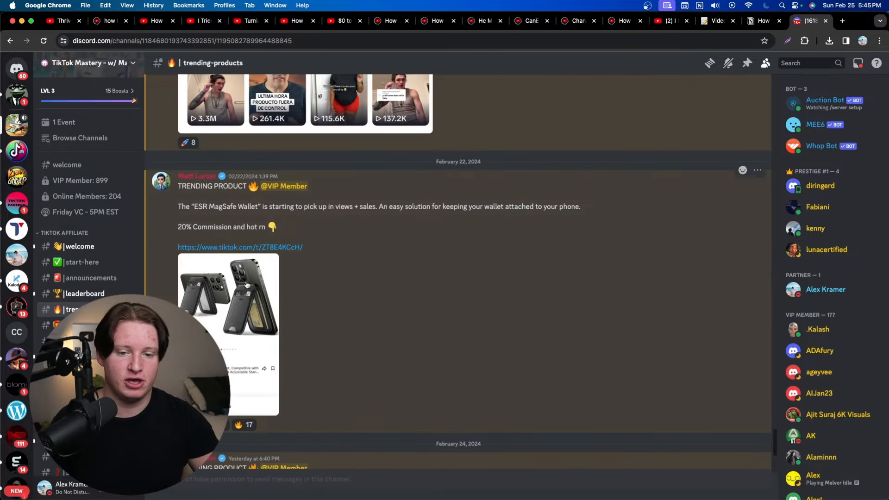
{"action": "scroll", "scroll_direction": "down", "scroll_amount": 3}
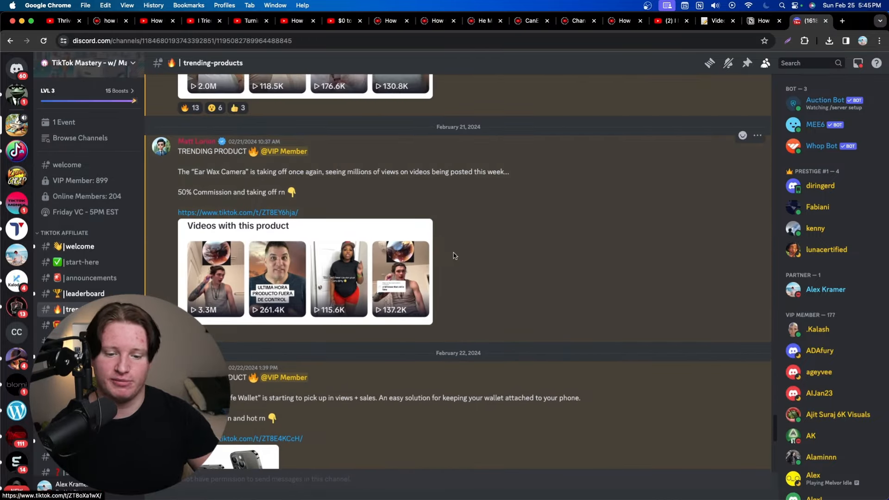
{"action": "scroll", "scroll_direction": "down", "scroll_amount": 3}
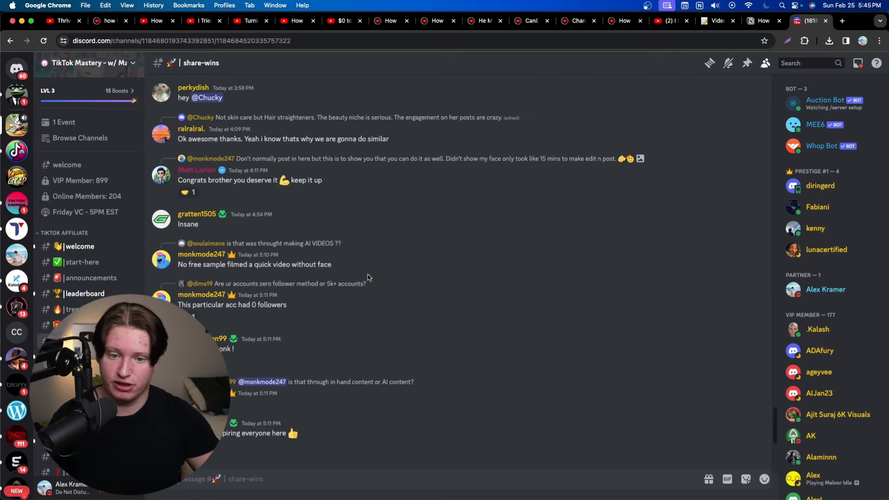
Step: Scroll through the #share-wins screenshots, then switch to the #main-chat channel
{"action": "scroll", "scroll_direction": "down", "scroll_amount": 3}
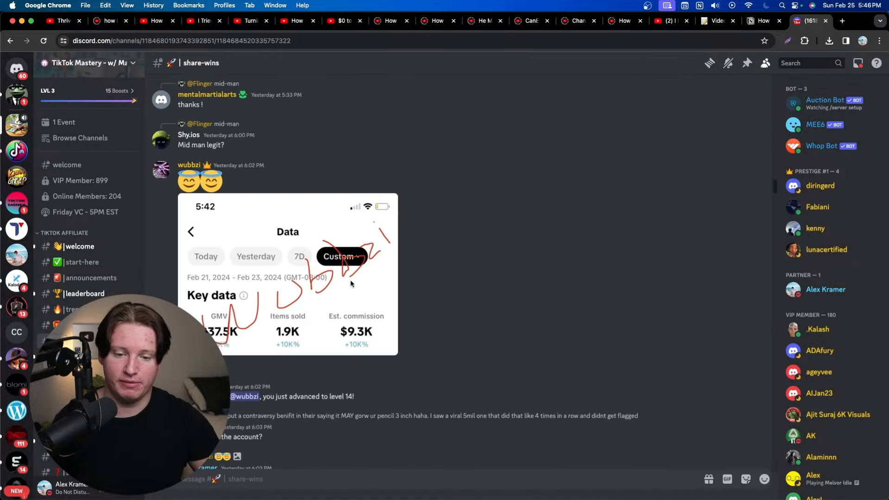
{"action": "left_click", "coordinate": [287, 274]}
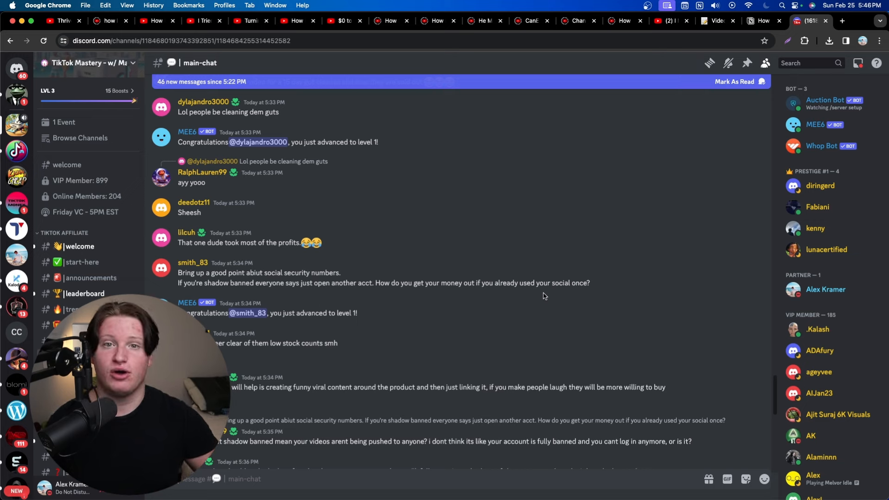
{"action": "mouse_move", "coordinate": [520, 305]}
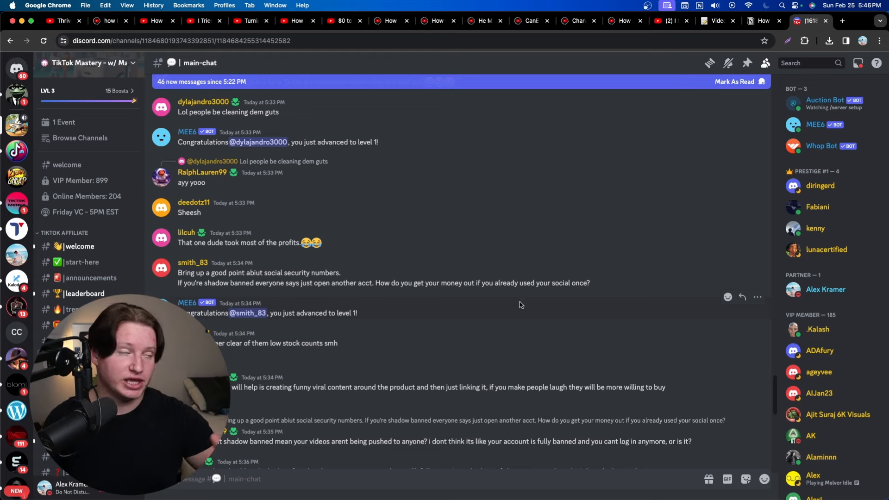